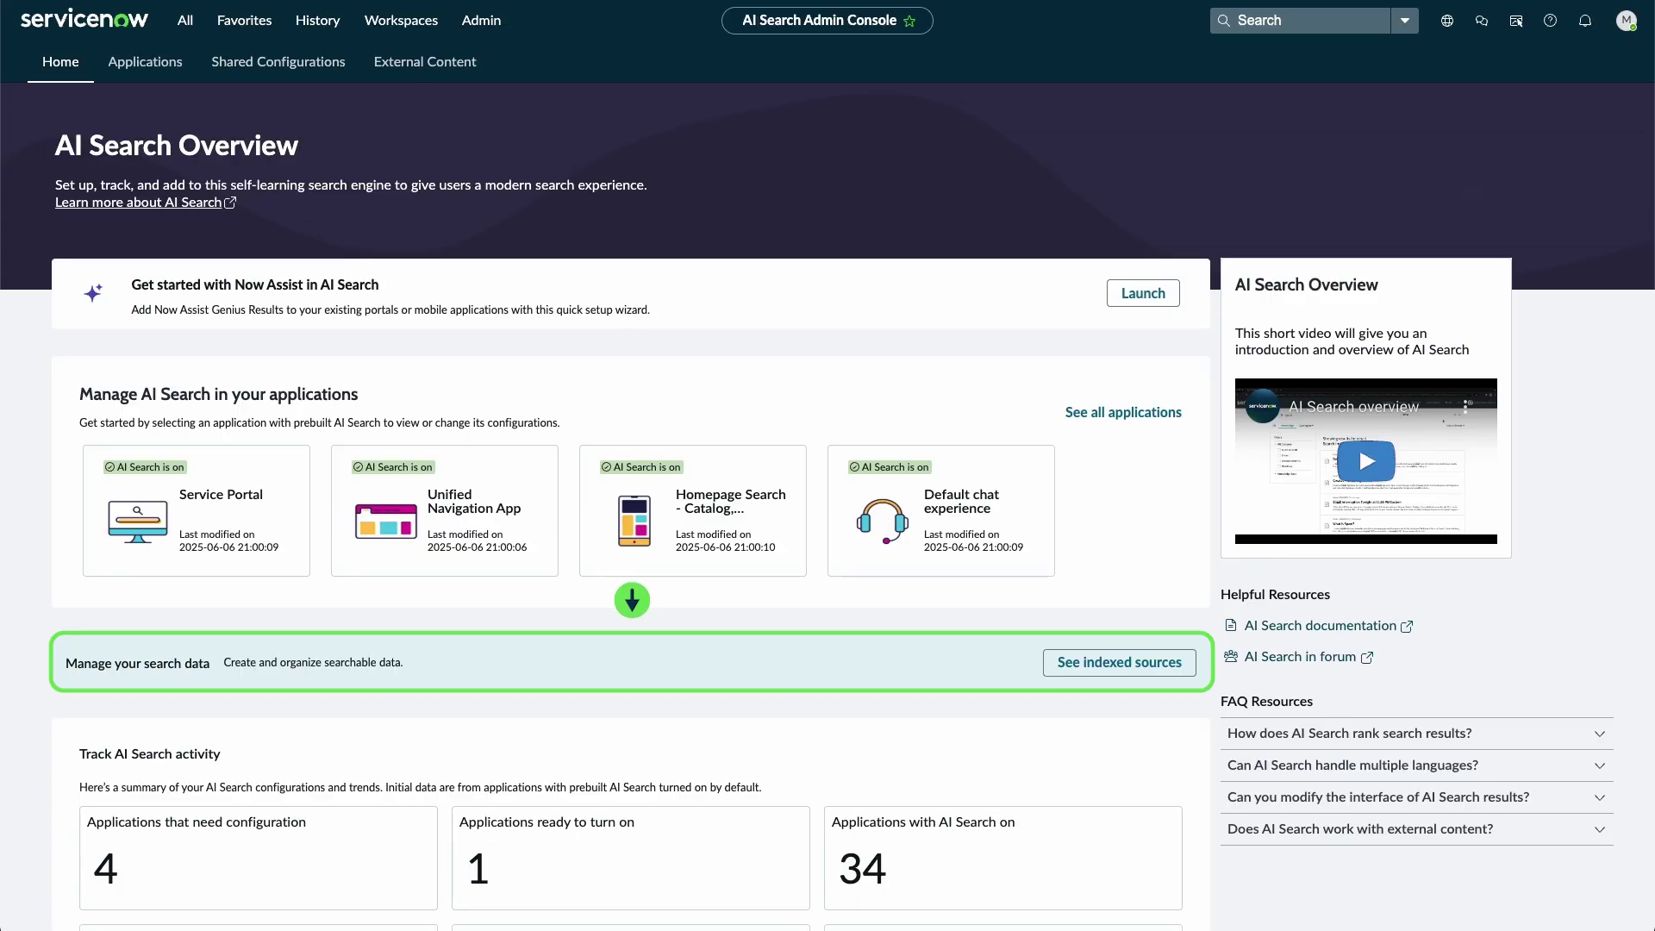
Browse the Home overview, scrolling through its sections and viewing a summary card
scroll(down, 3)
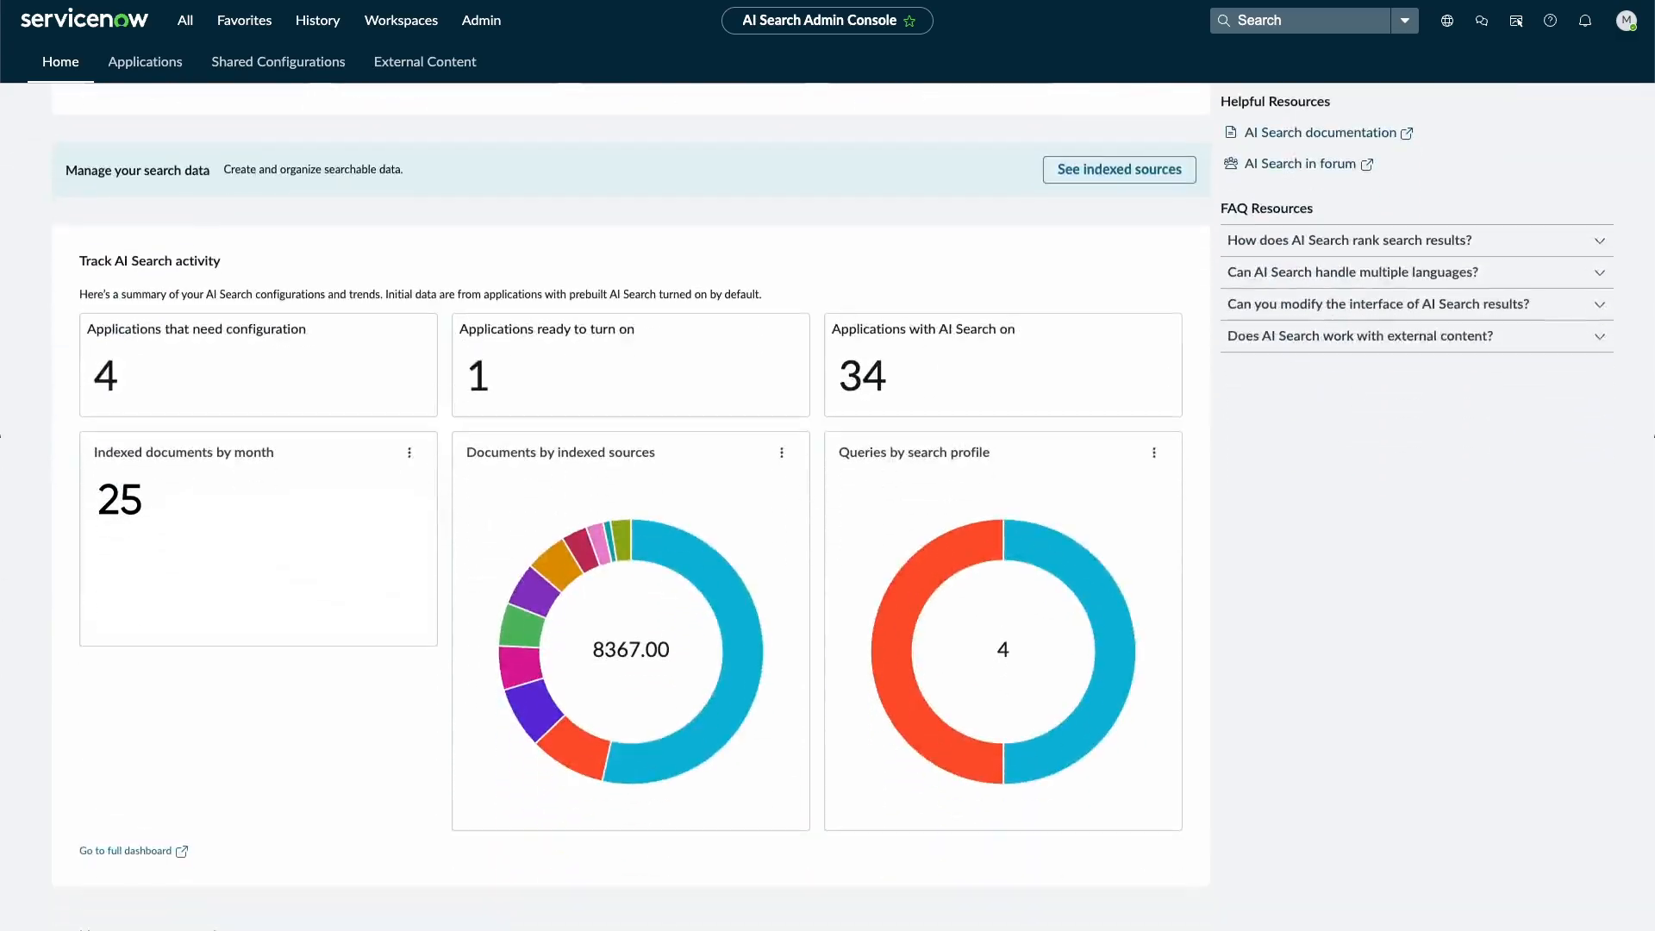
scroll(down, 3)
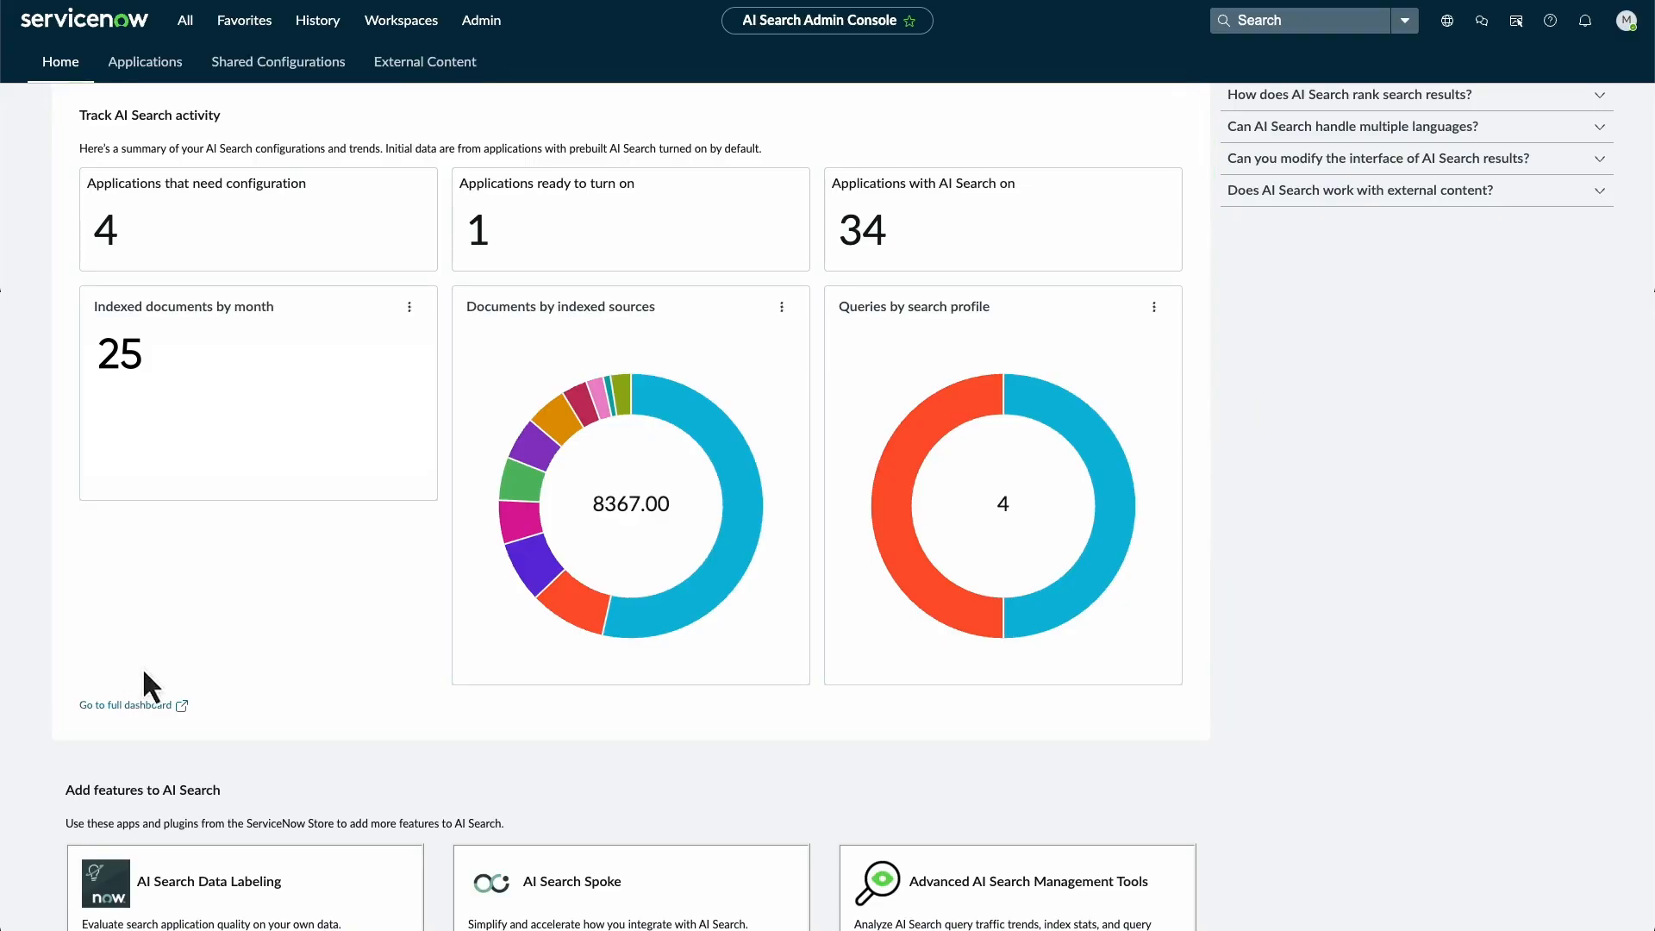
click(781, 307)
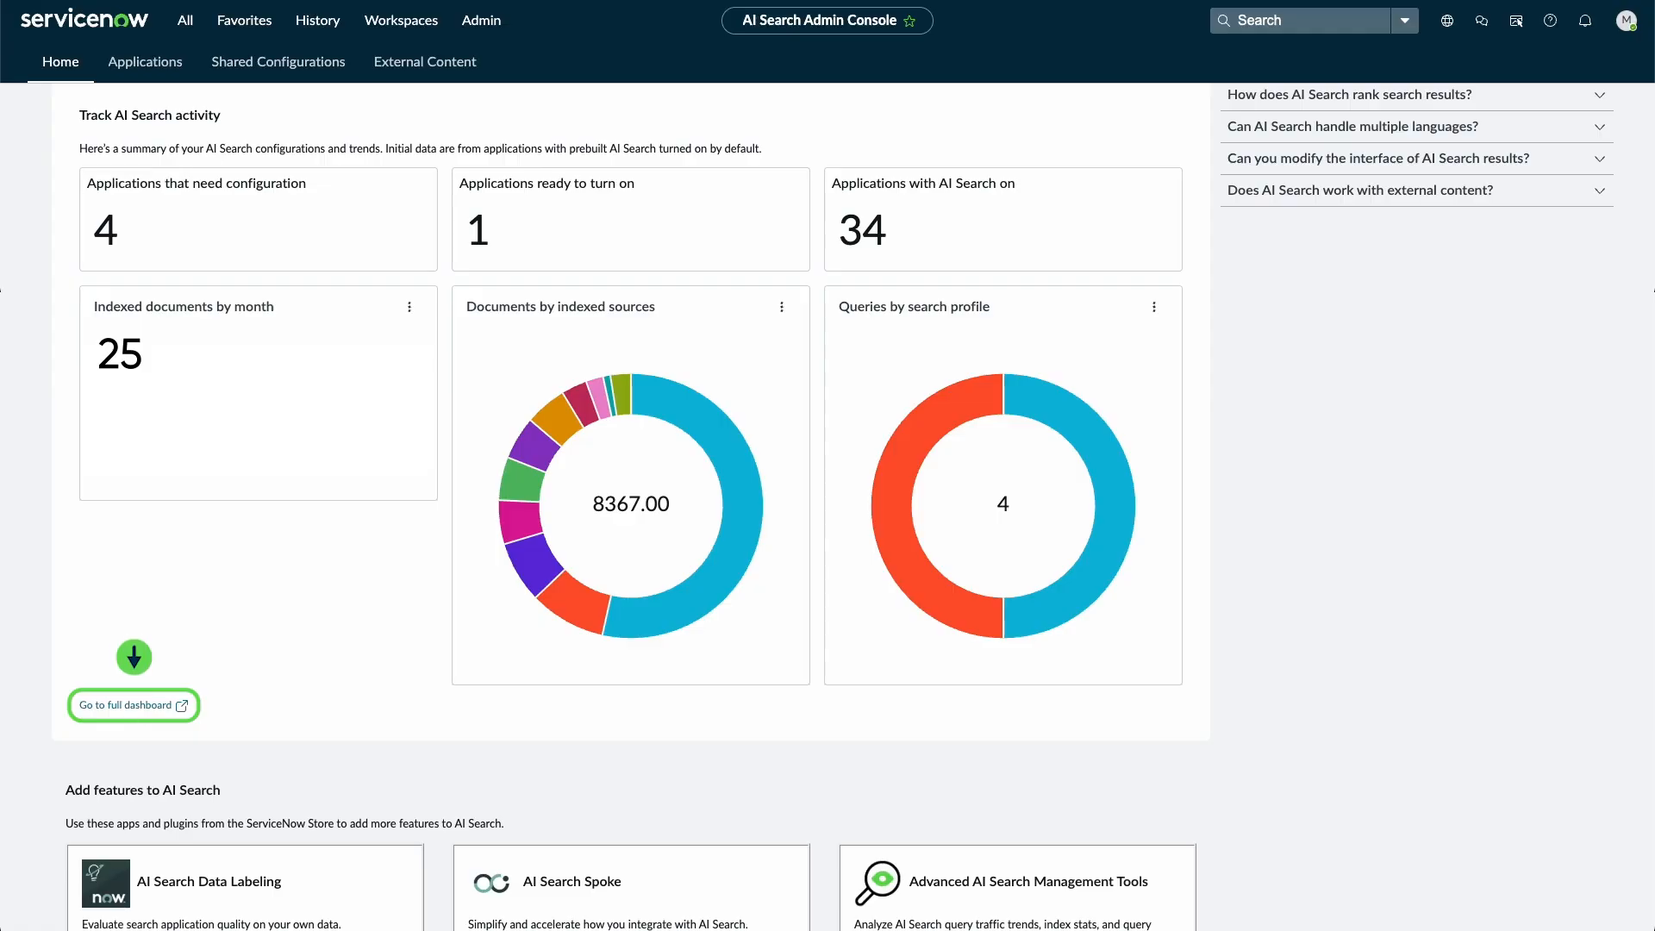
scroll(down, 3)
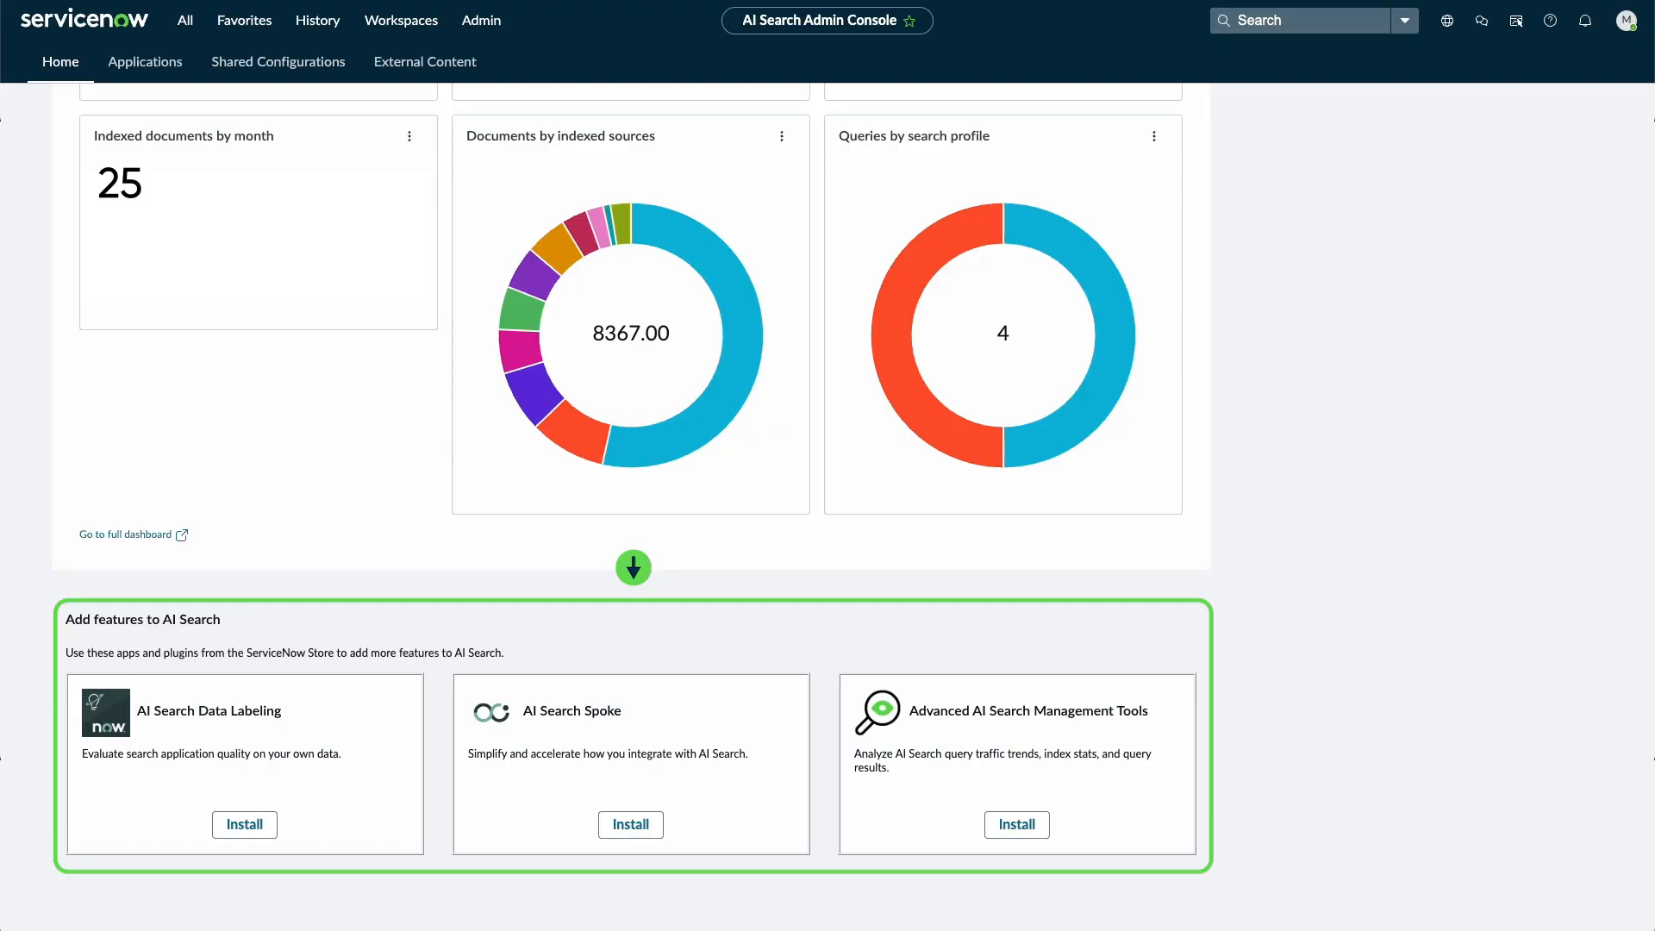
scroll(up, 3)
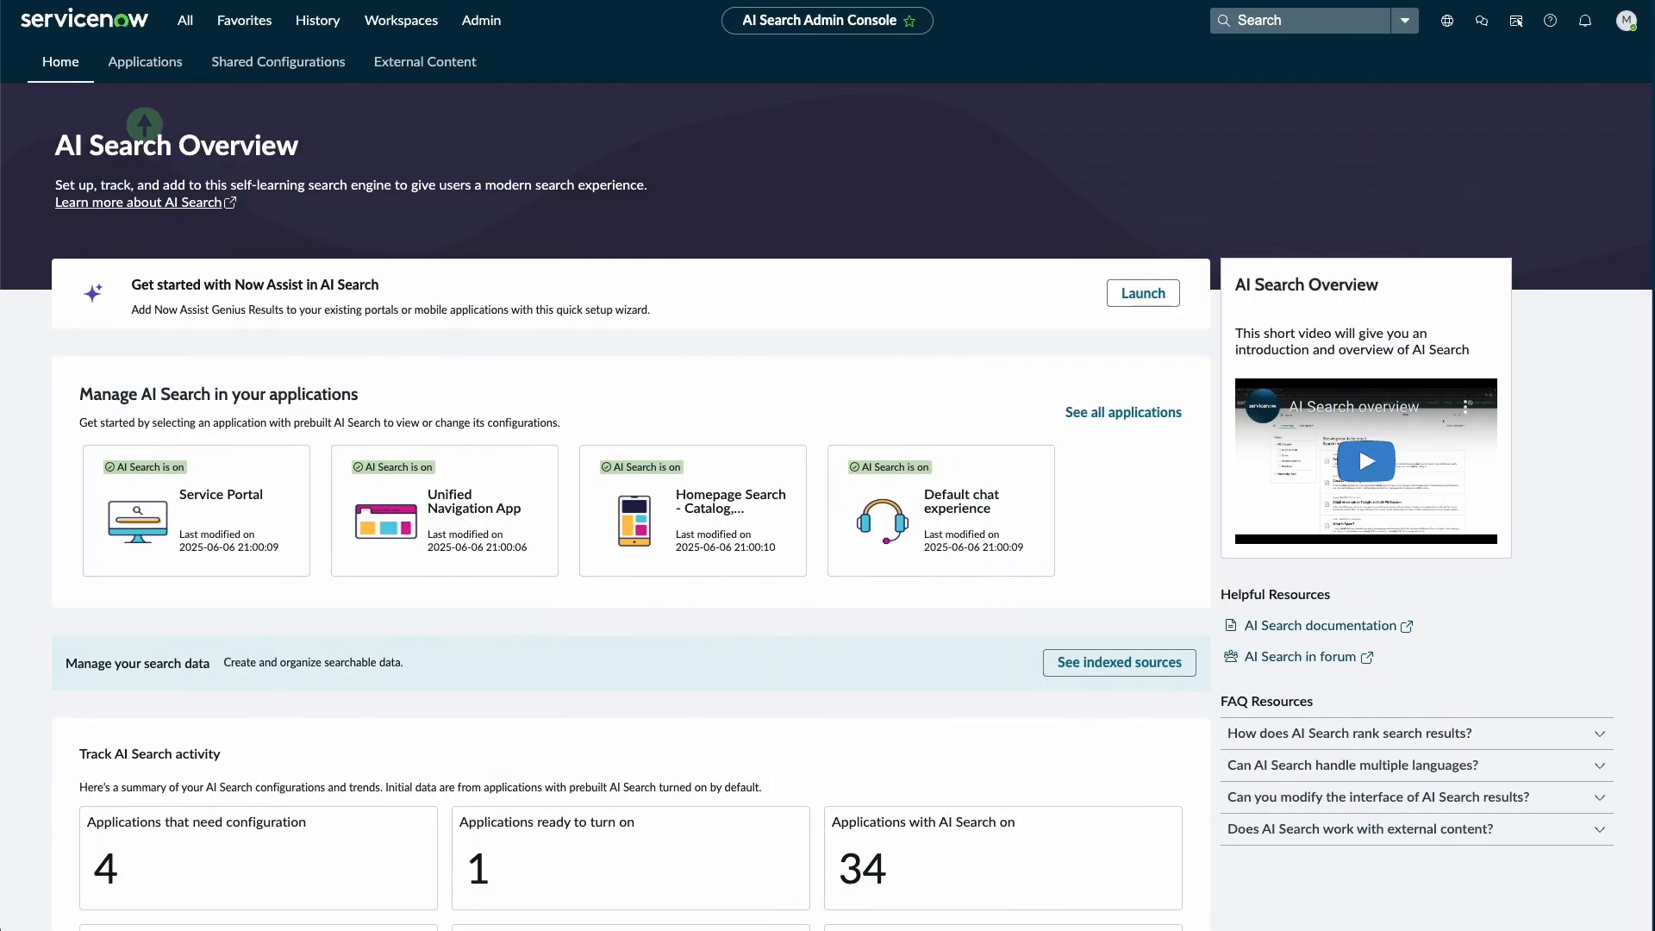
Go to the Applications page listing all 20 applications with their AI Search status
click(145, 62)
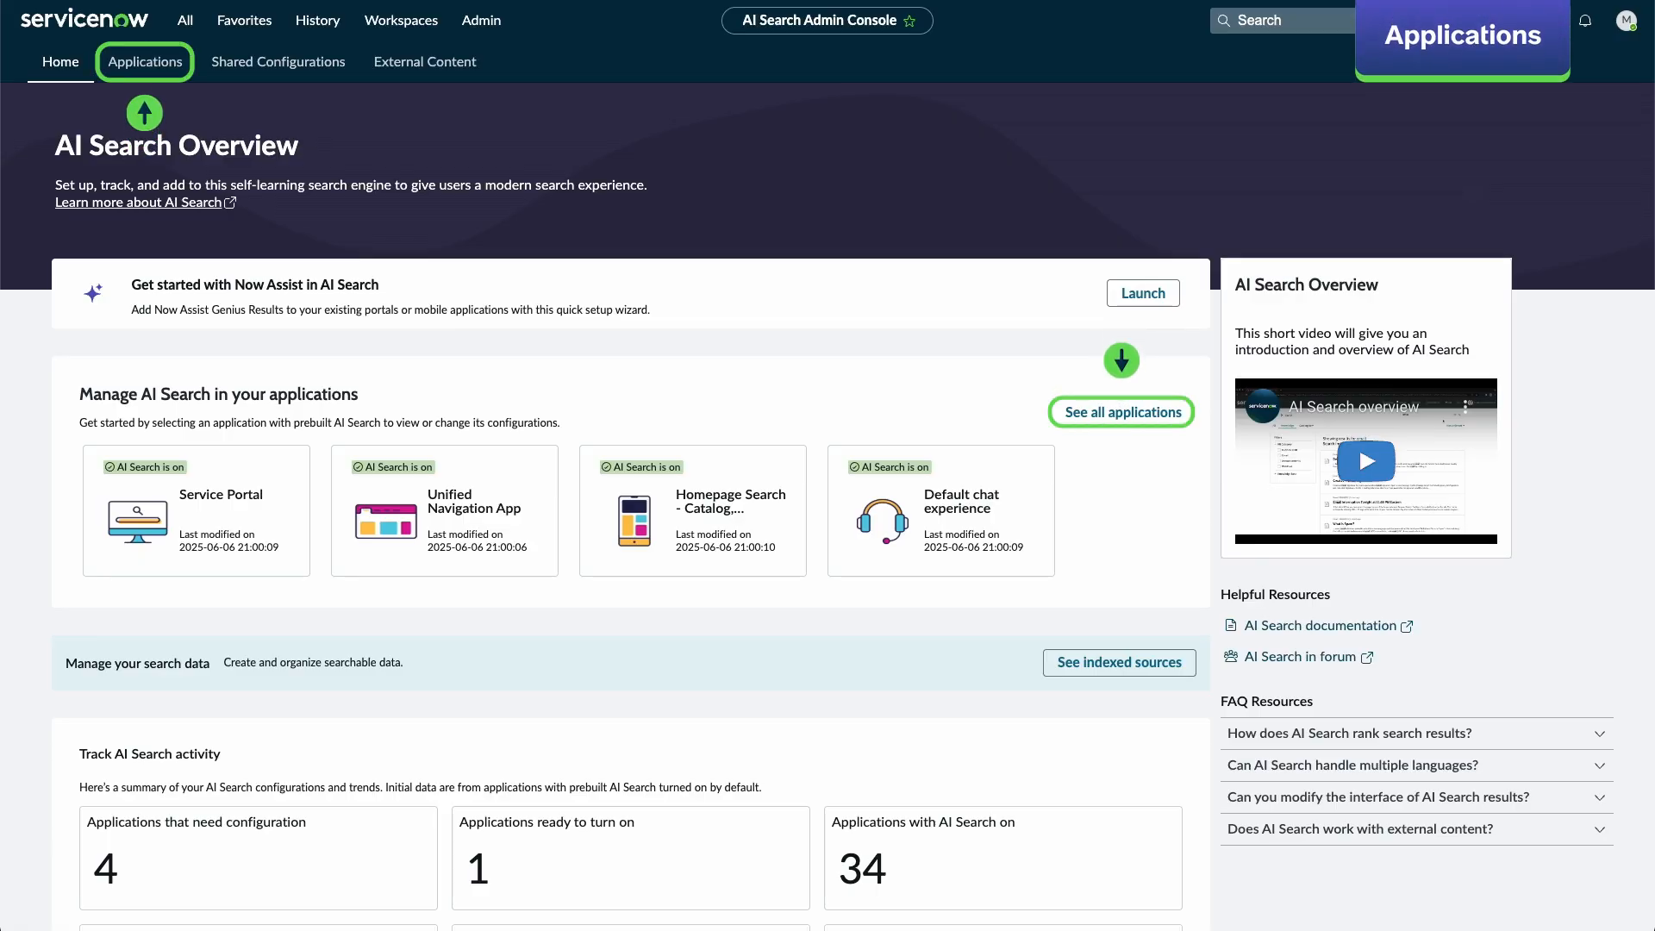
click(1120, 412)
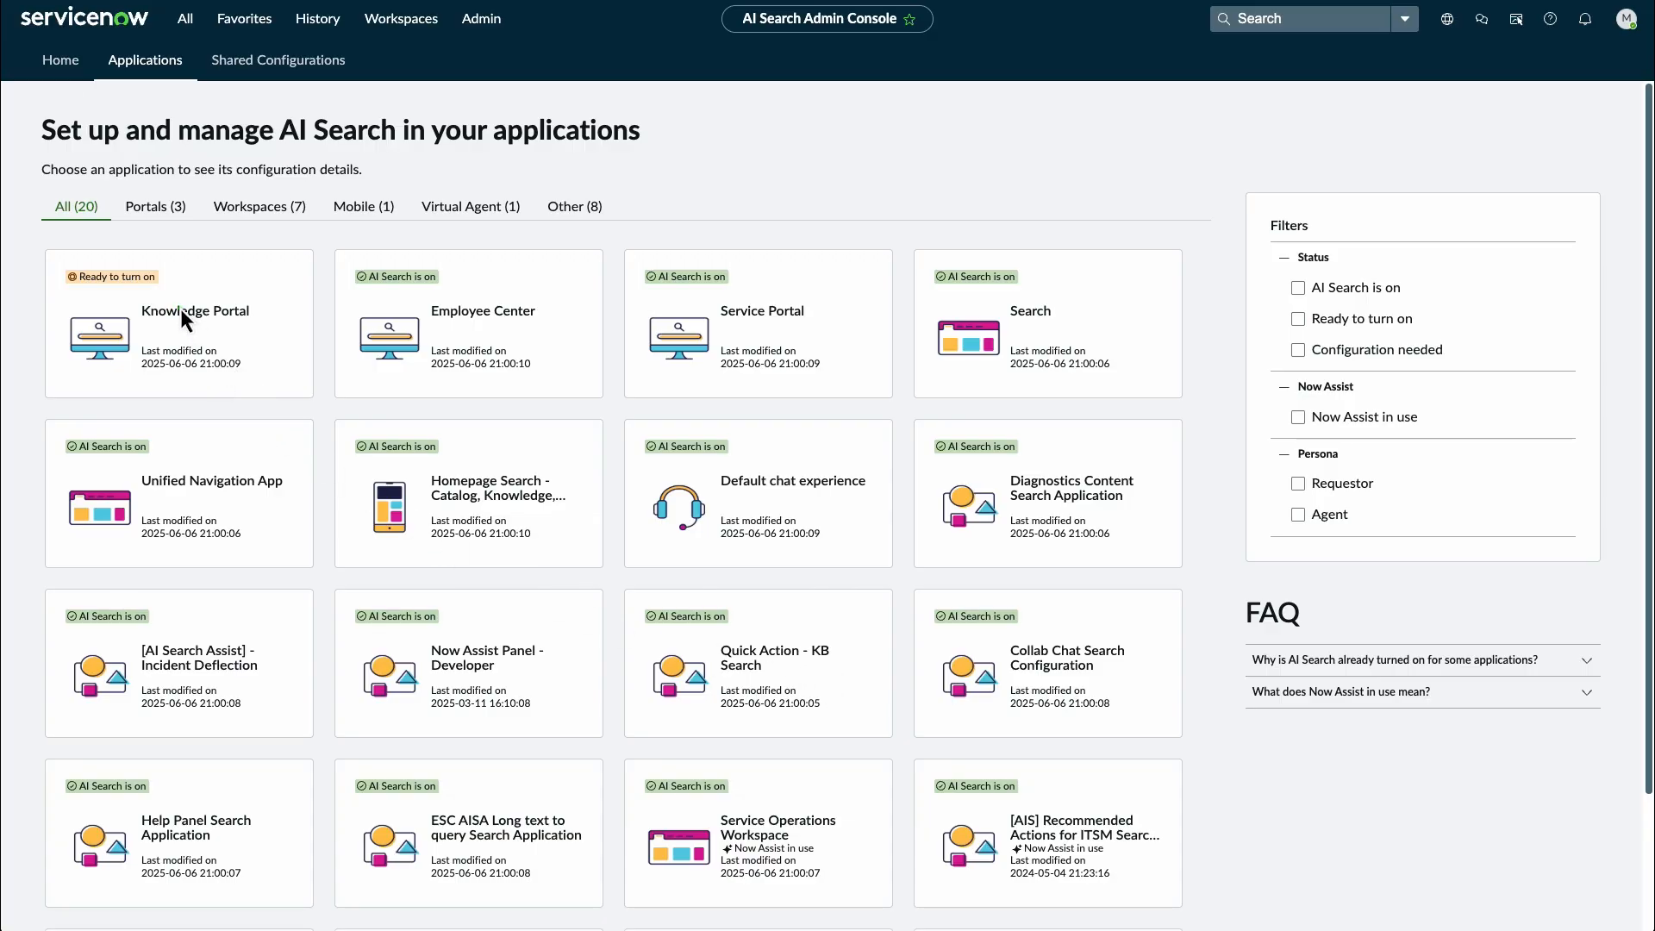
View Knowledge Portal's Search Profile and Search Application Configuration sections, marked ready to turn on
click(195, 310)
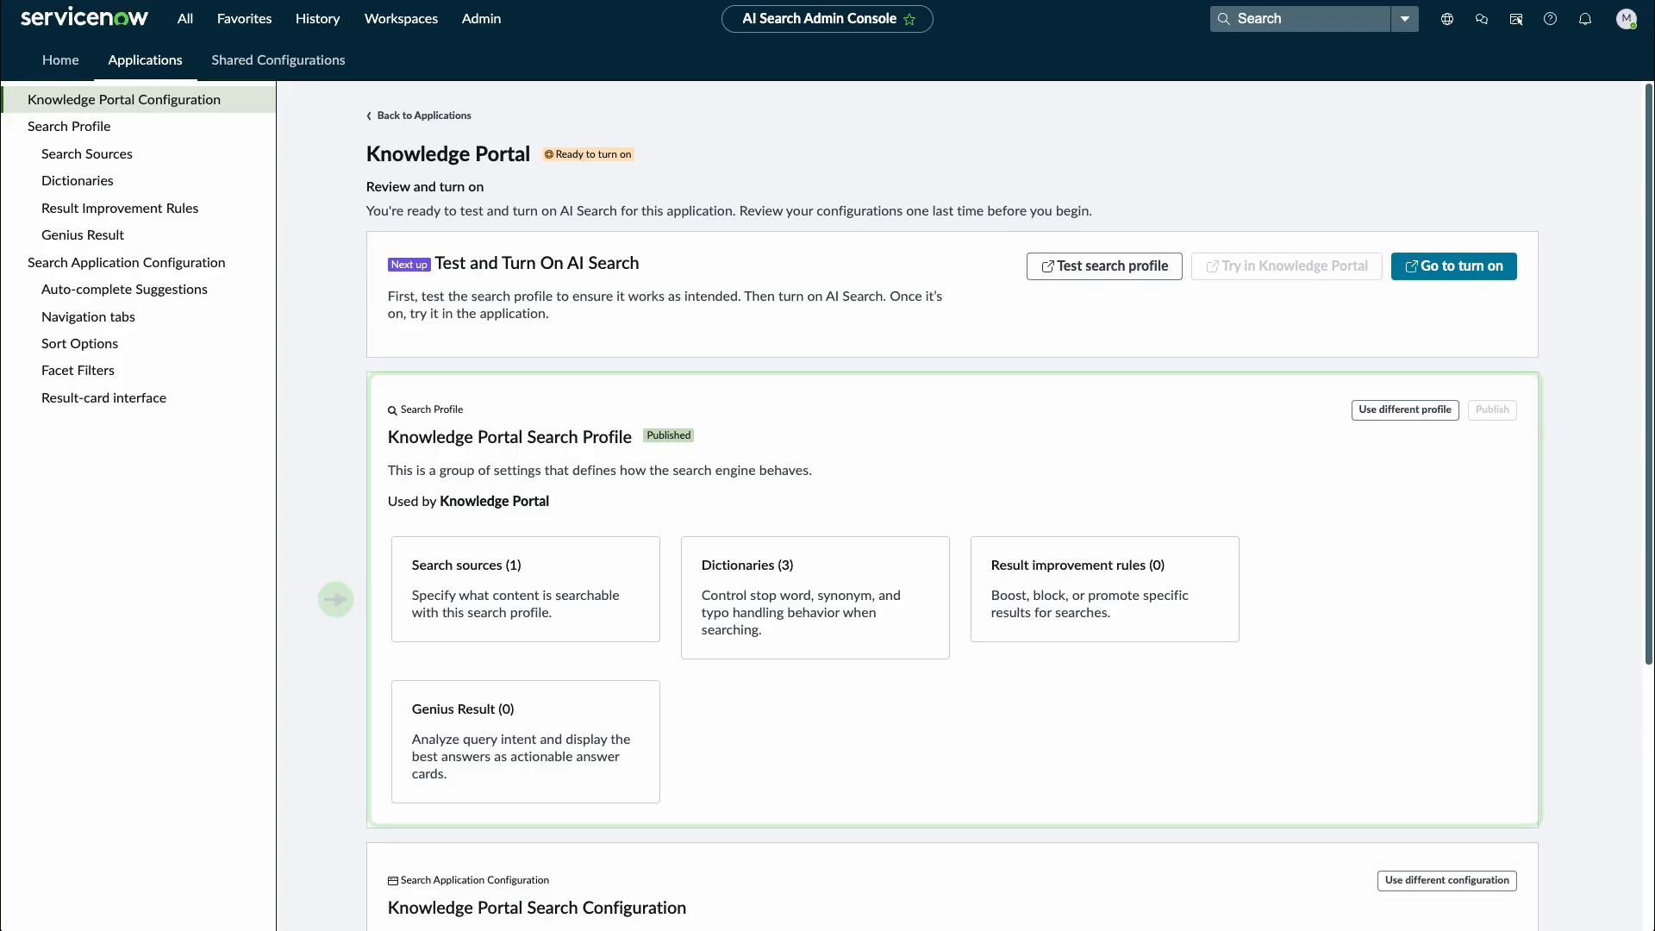
scroll(down, 3)
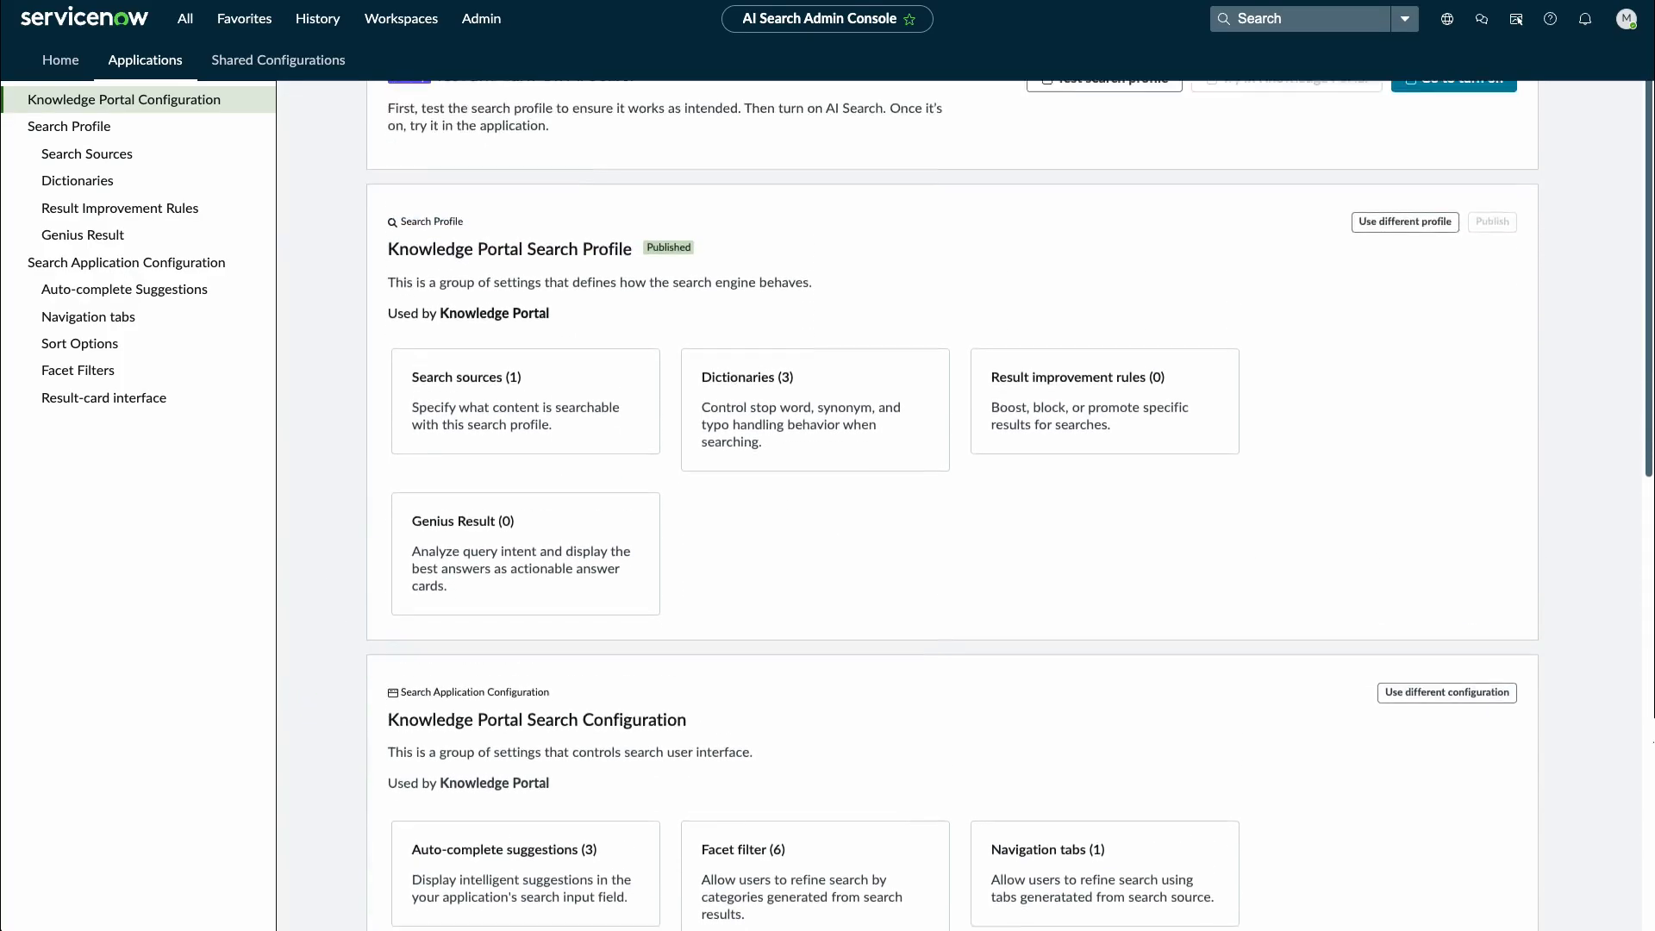
scroll(up, 3)
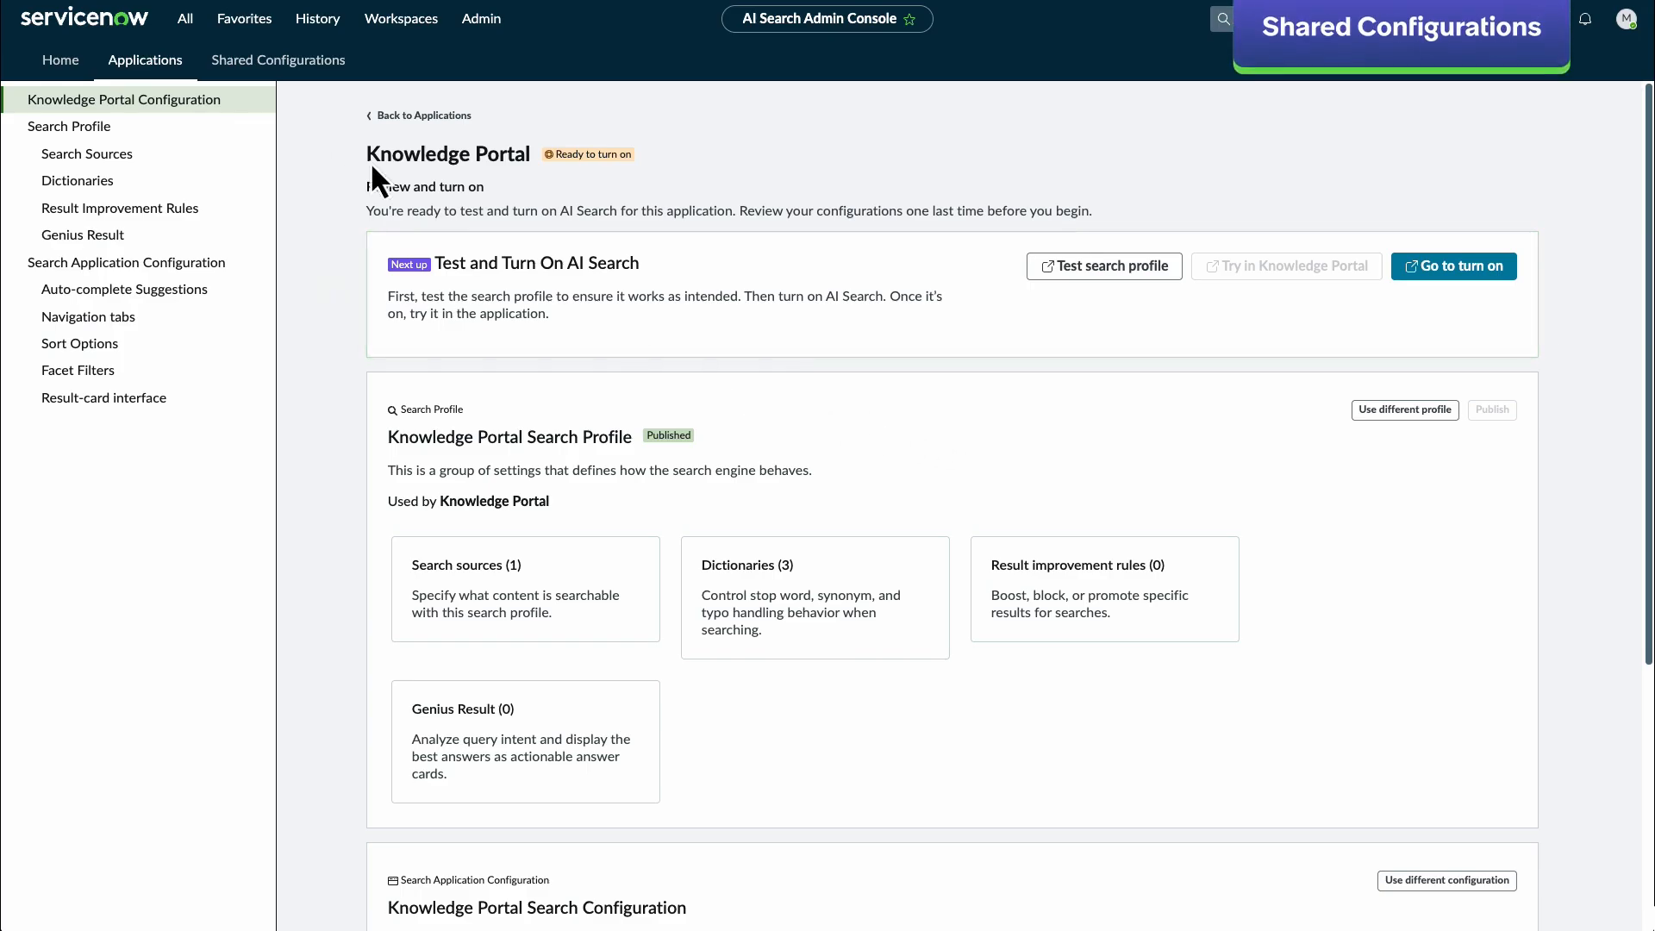
View the 14 published search profiles, check table column options, and select [AI Search Assist] - KB and Catalog
click(277, 59)
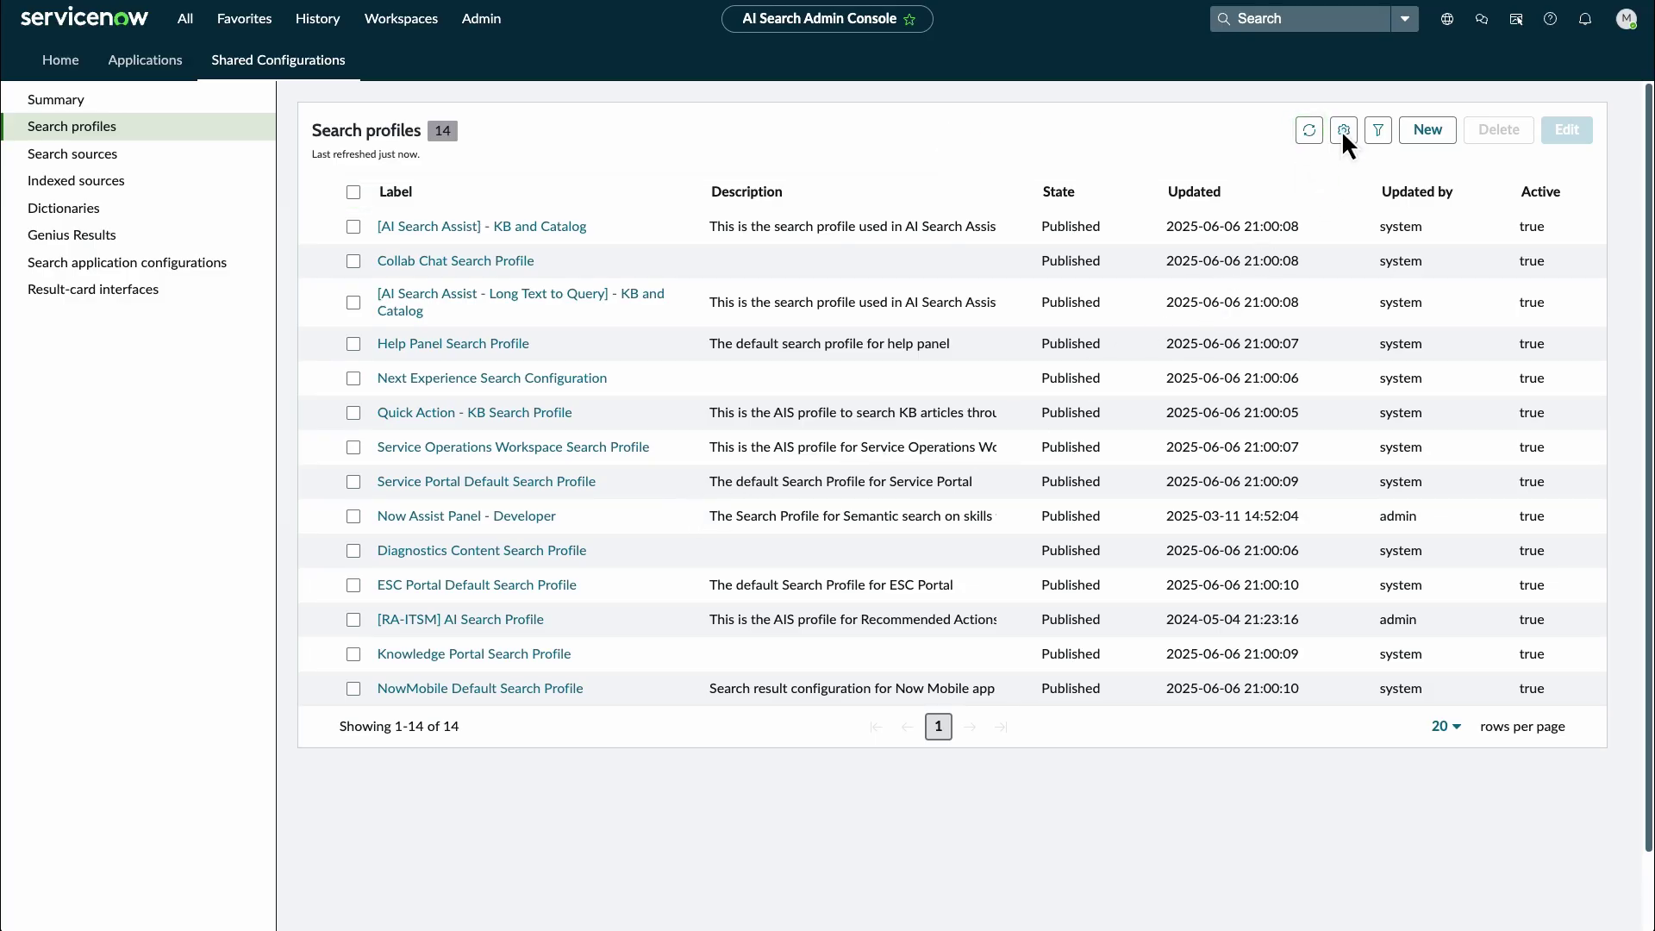
click(1342, 131)
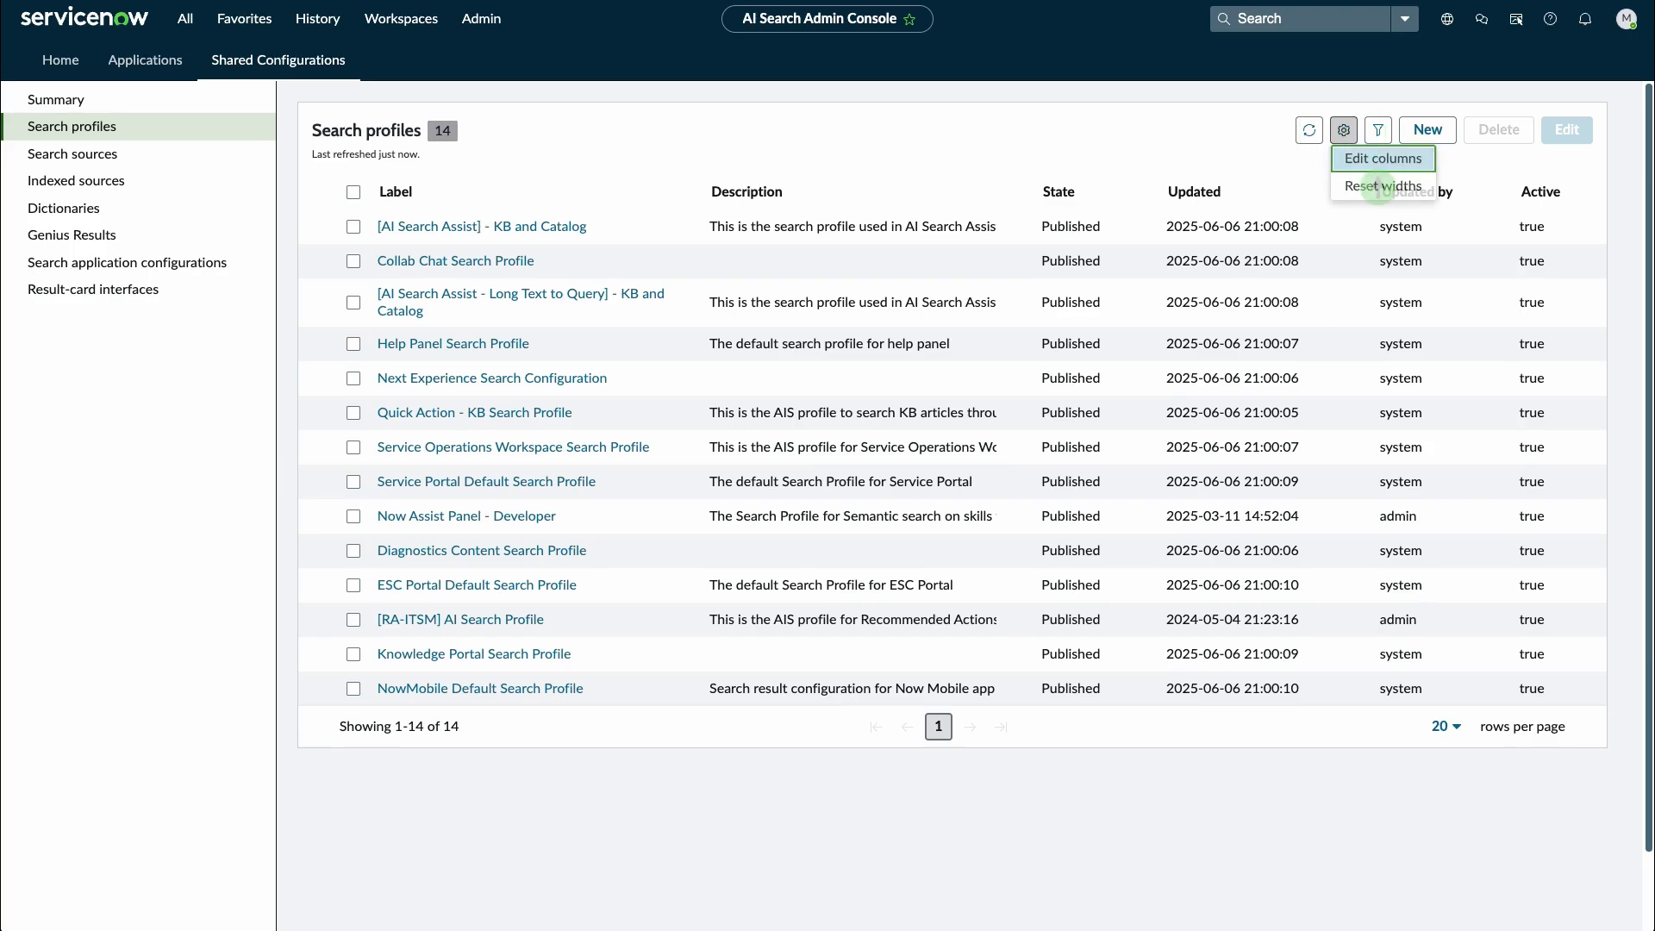
click(1378, 131)
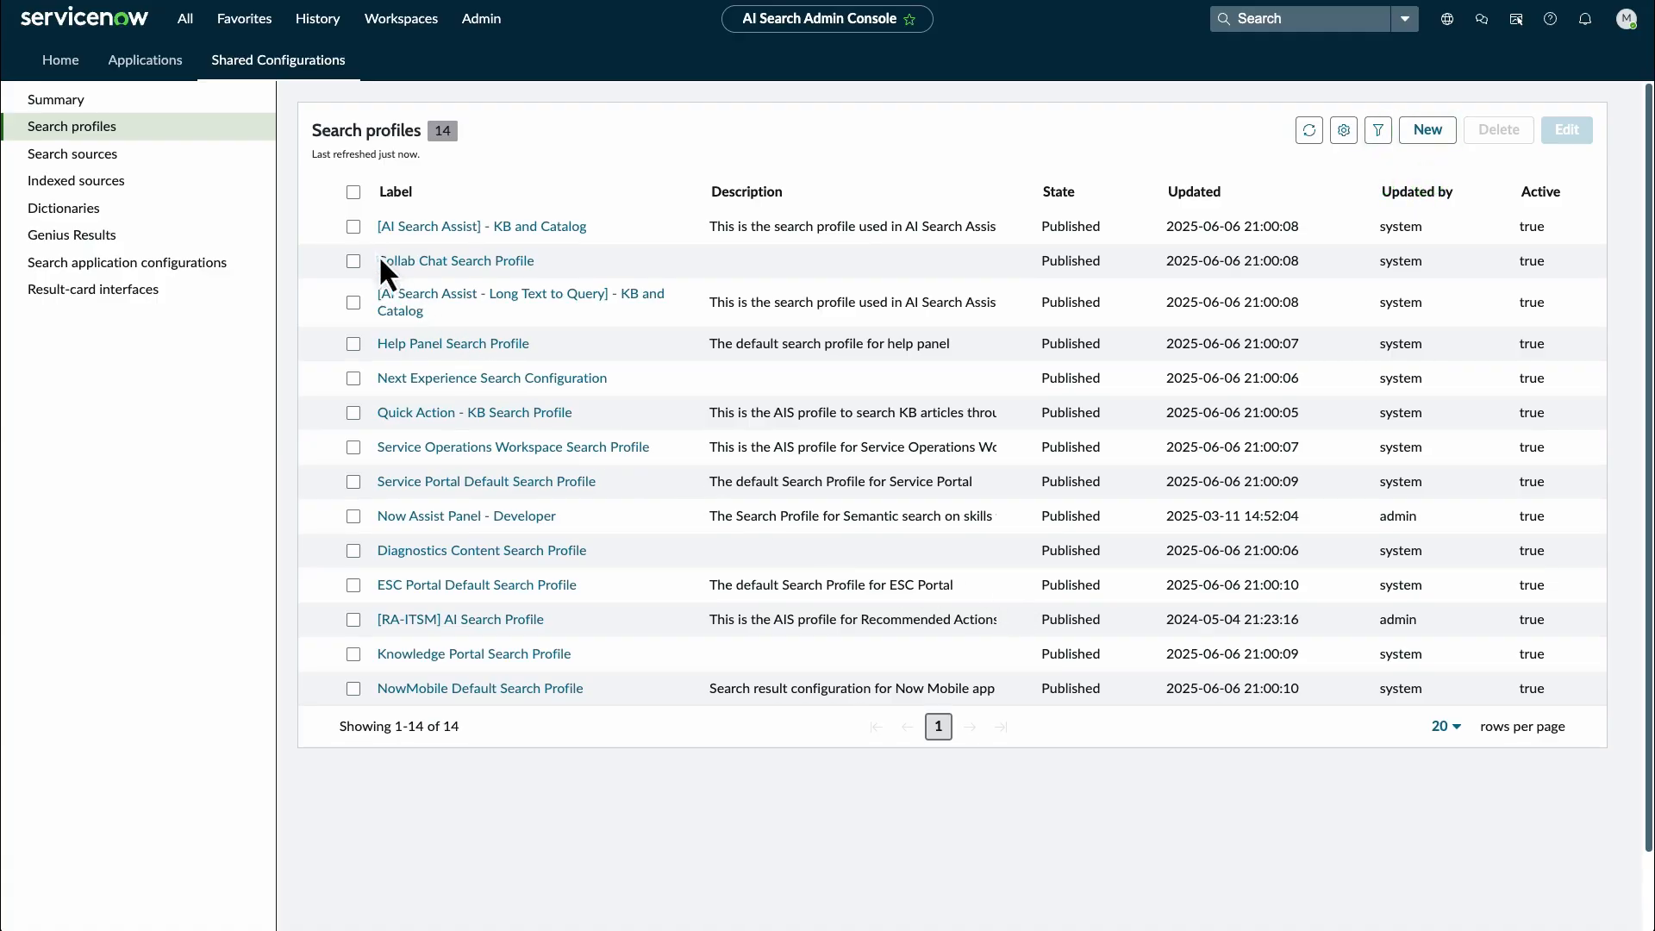
click(353, 226)
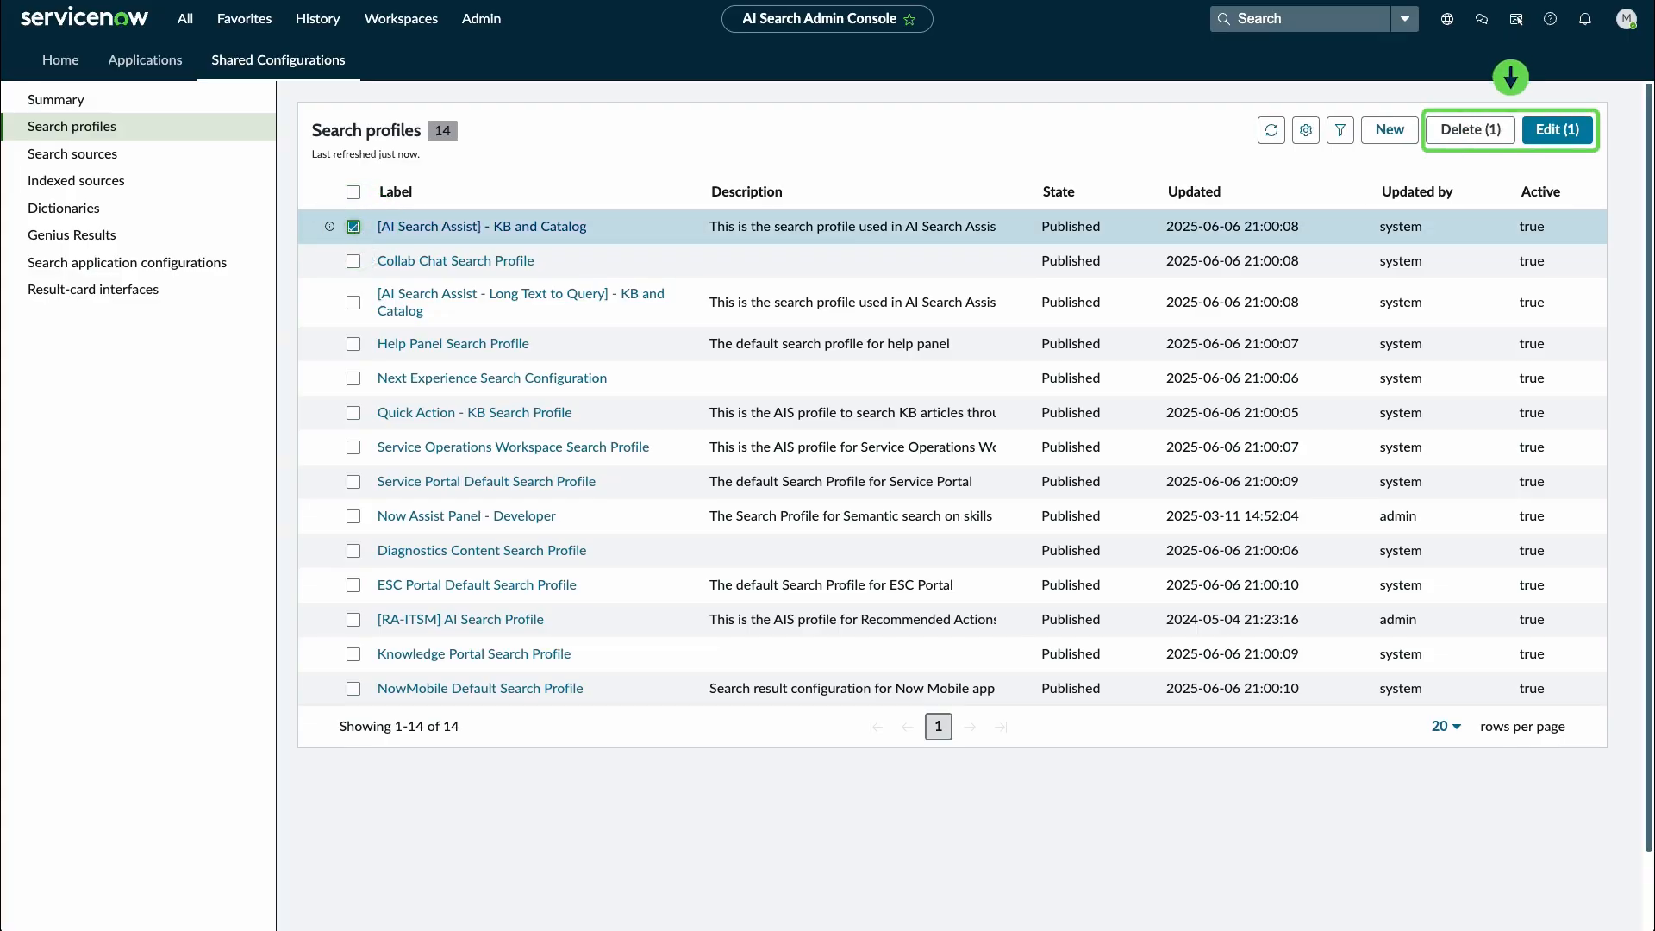